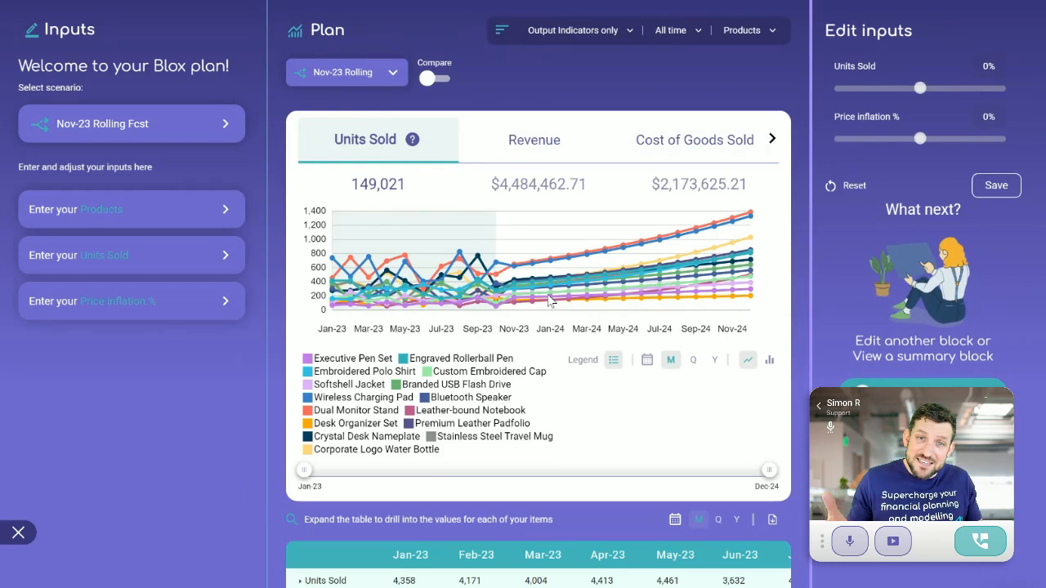
- Break the forecast chart down by Product Category
scroll("down", 3)
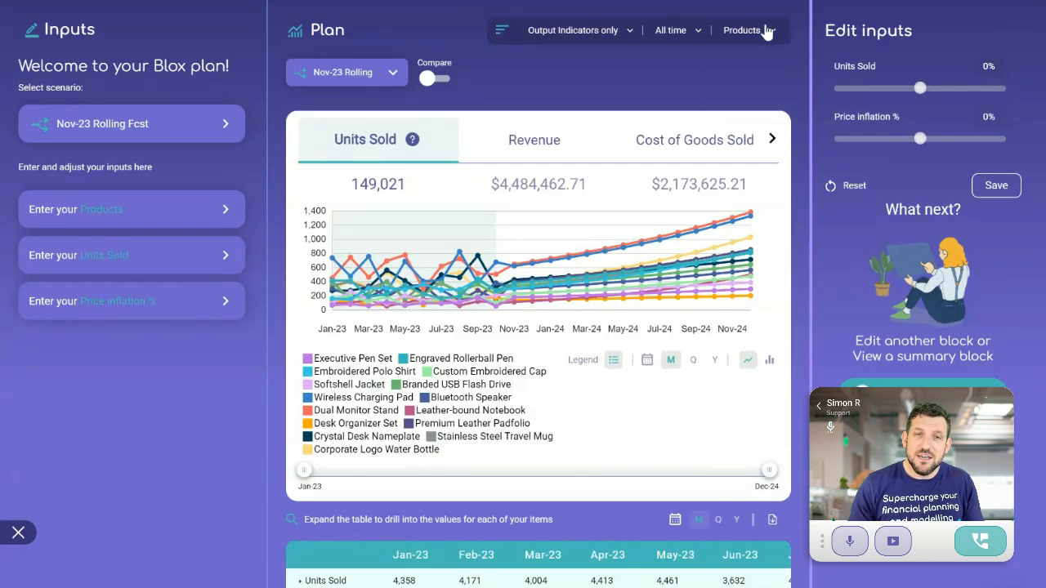
left_click(750, 31)
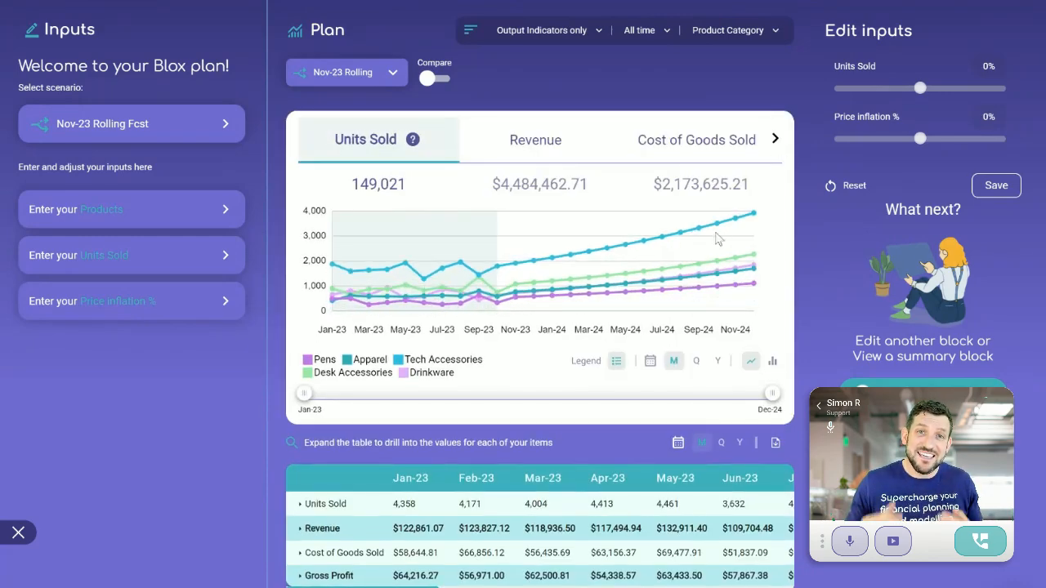
left_click(131, 209)
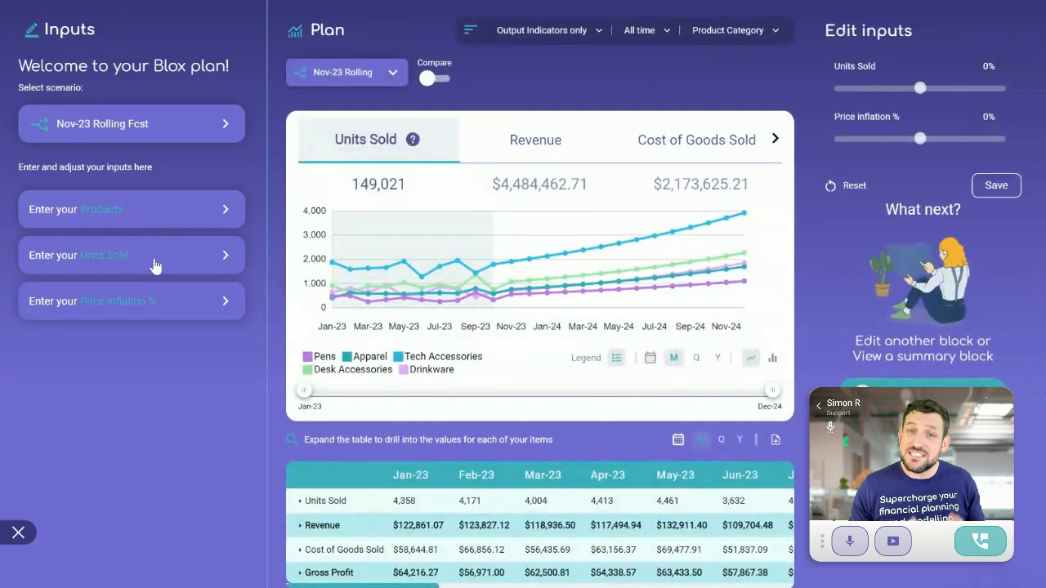
- Raise the Units Sold adjustment to 16% and save it
left_click_drag(920, 88, 930, 88)
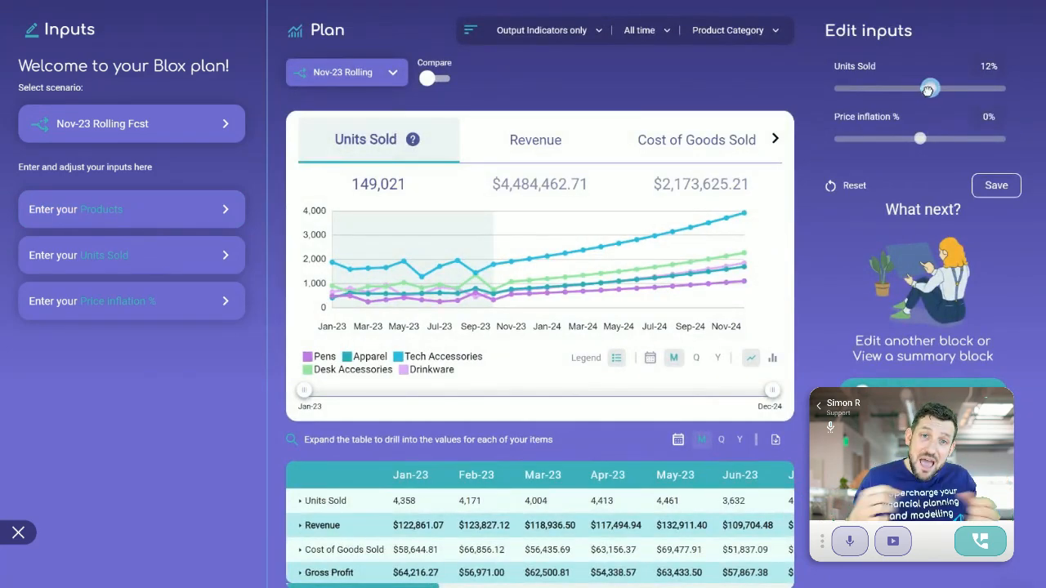
left_click_drag(929, 89, 933, 89)
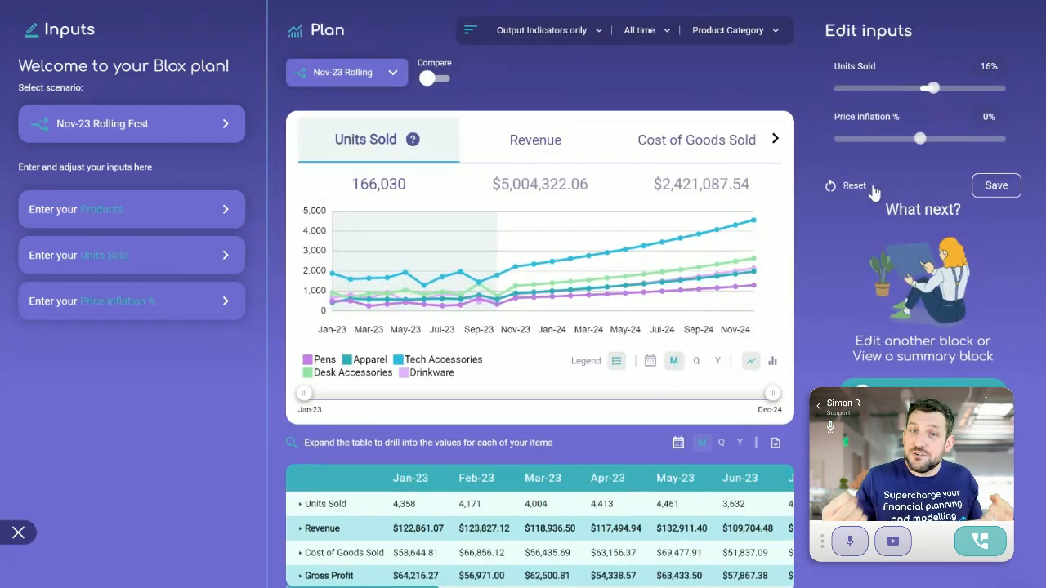
left_click(996, 185)
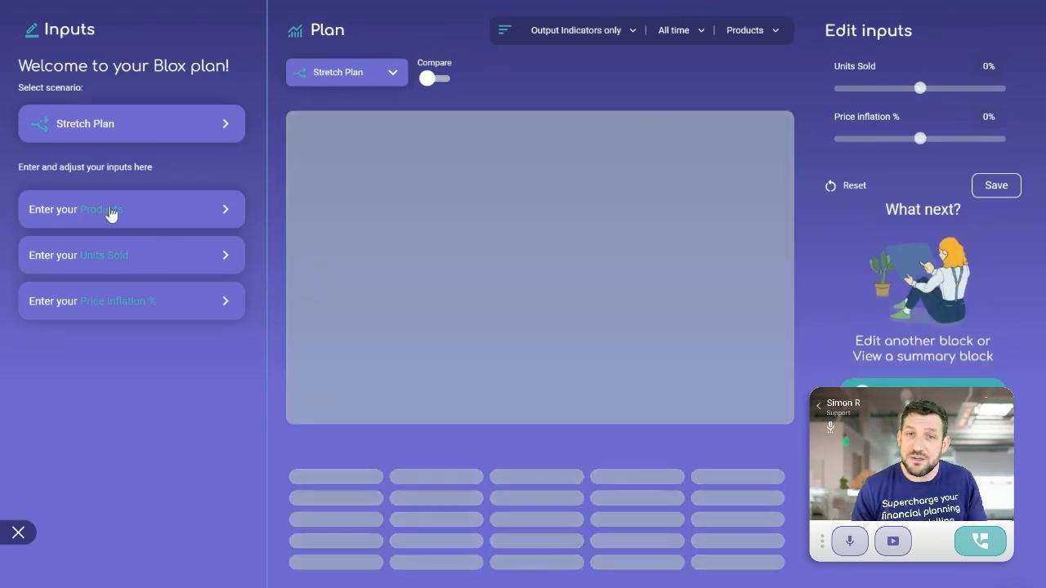
- Enter per-product Units Sold start values 500 and 1000, starting with Executive Pen Set
left_click(130, 255)
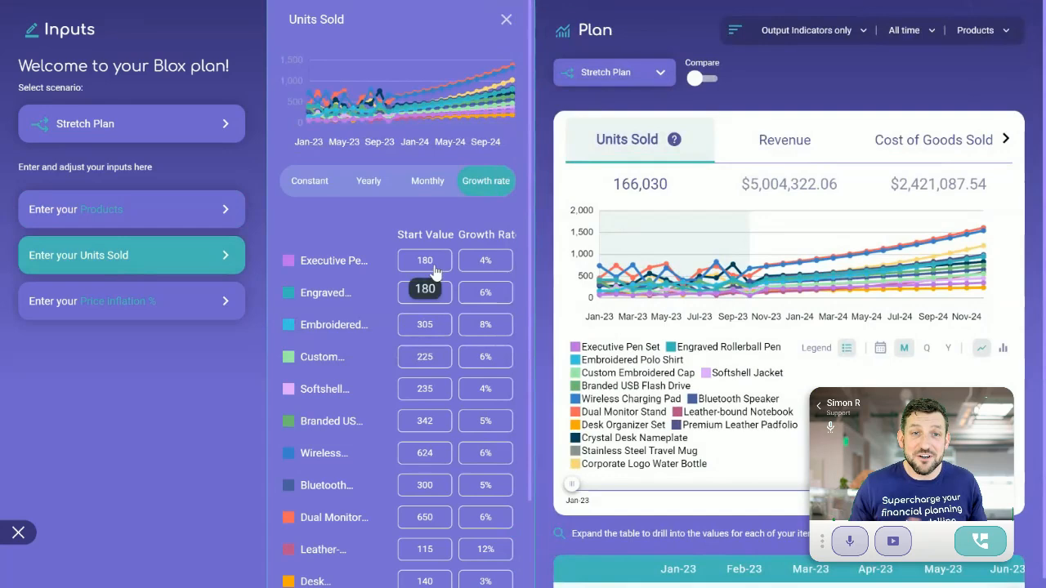
type("500")
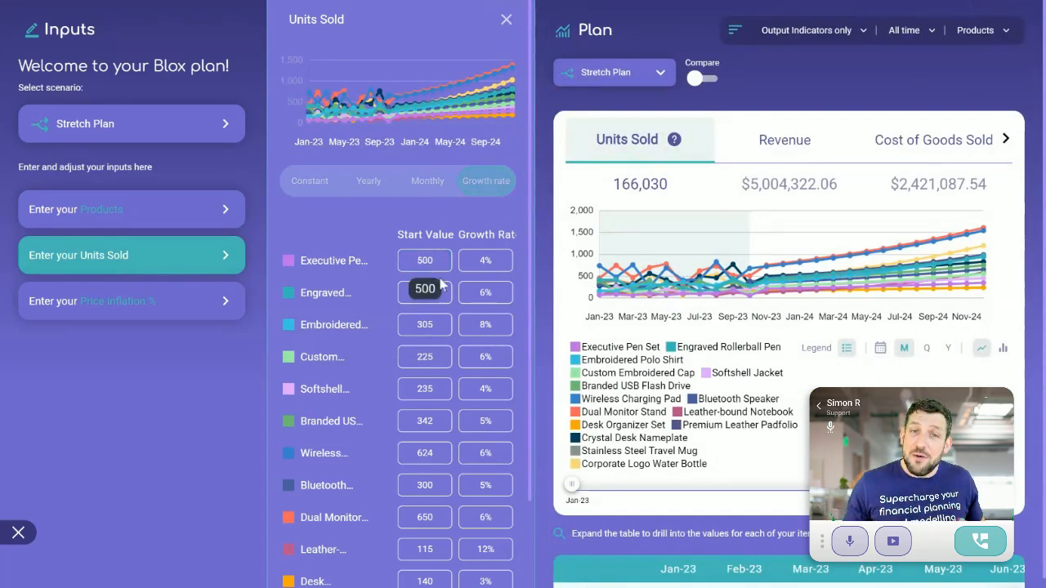
type("1000")
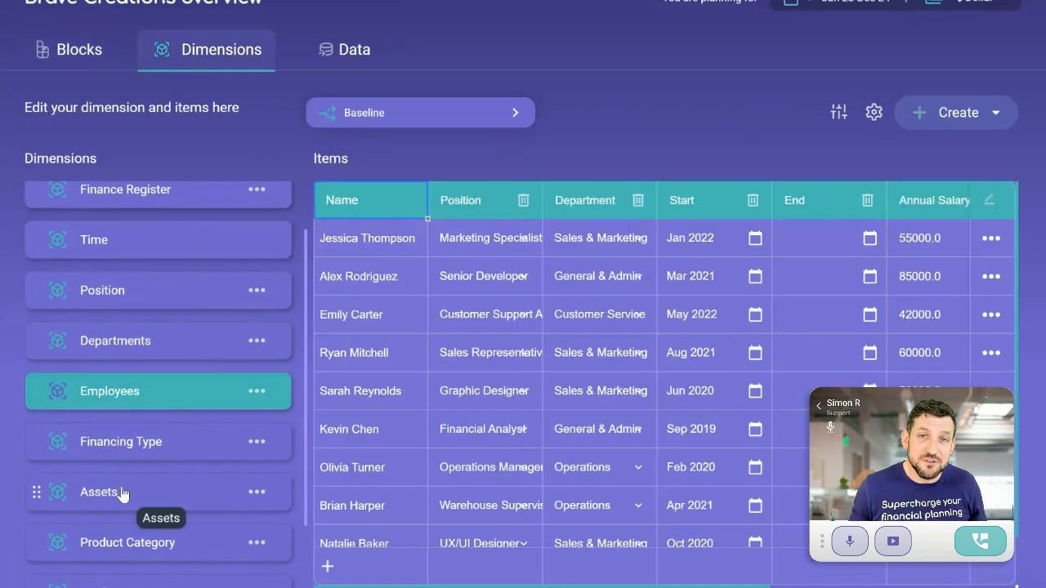
- Show the model's blocks and ask the AI assistant to create a new dimension and block
left_click(79, 50)
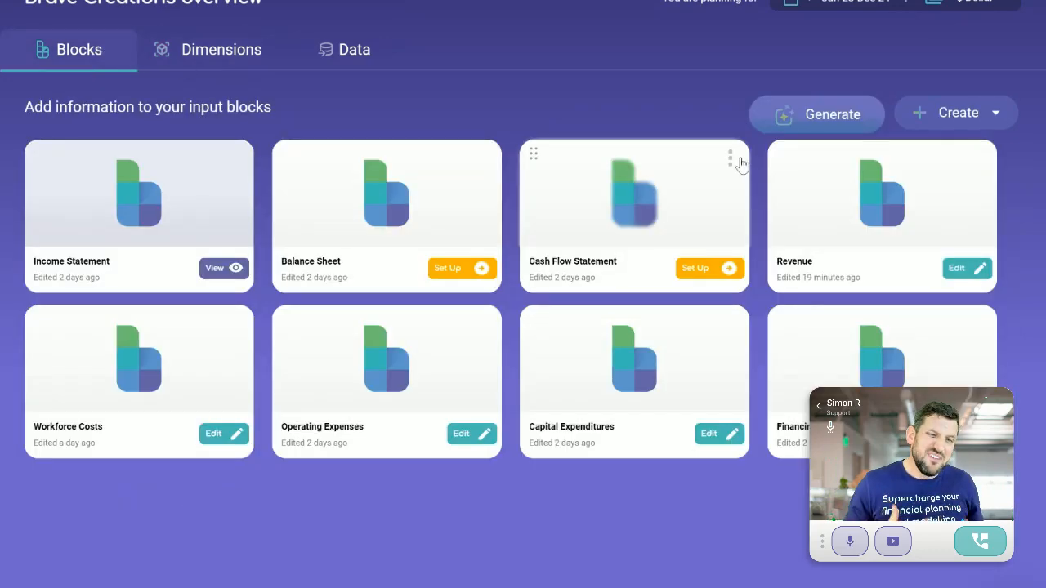
left_click(817, 114)
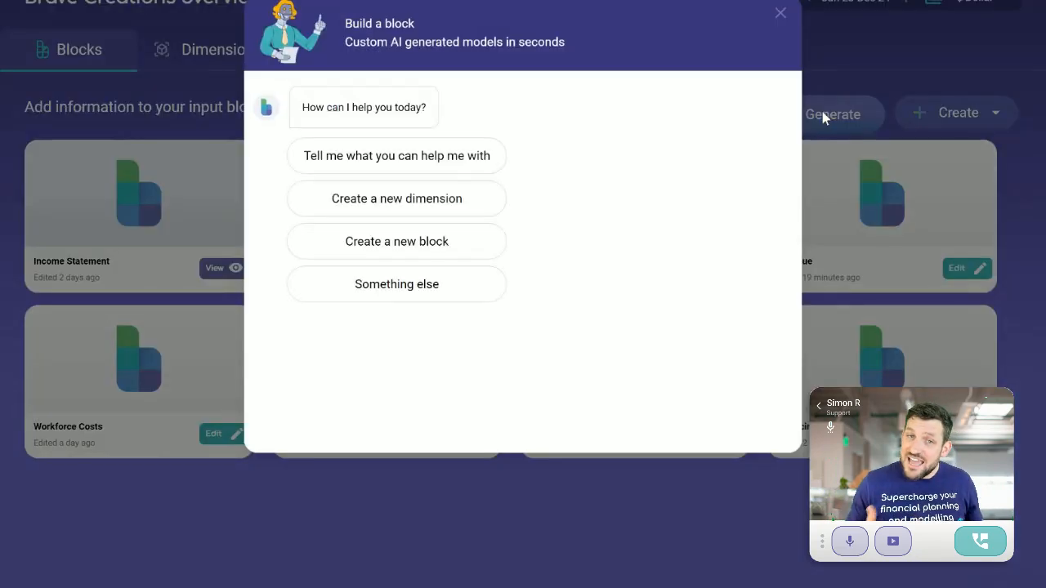
left_click(397, 198)
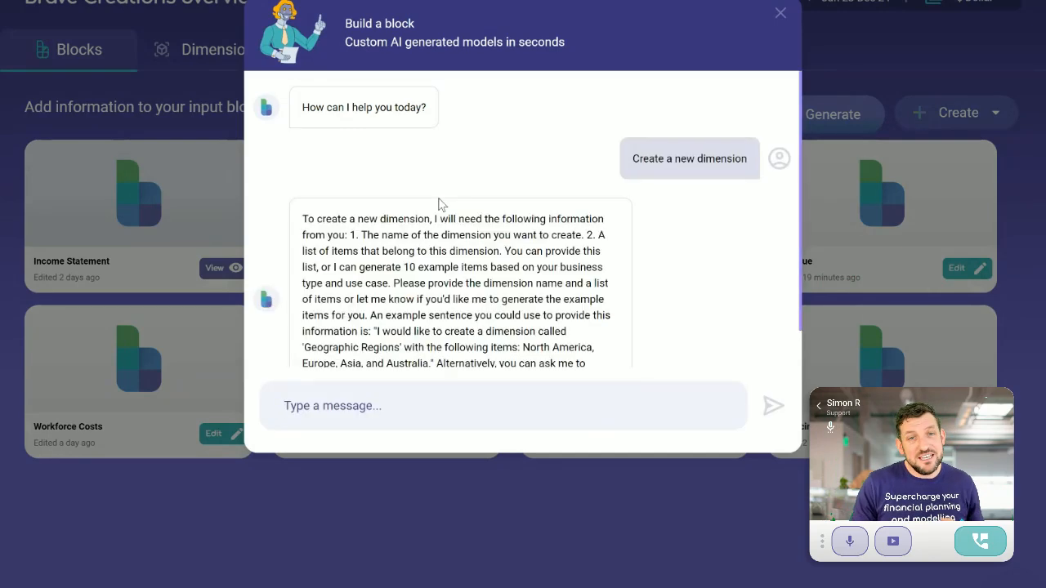
scroll("down", 3)
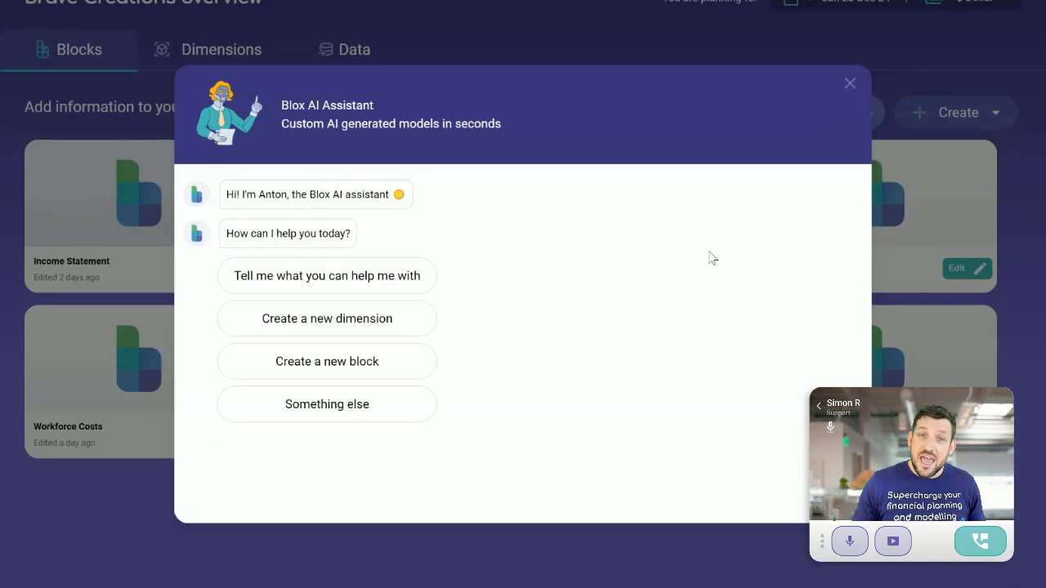
mouse_move(349, 370)
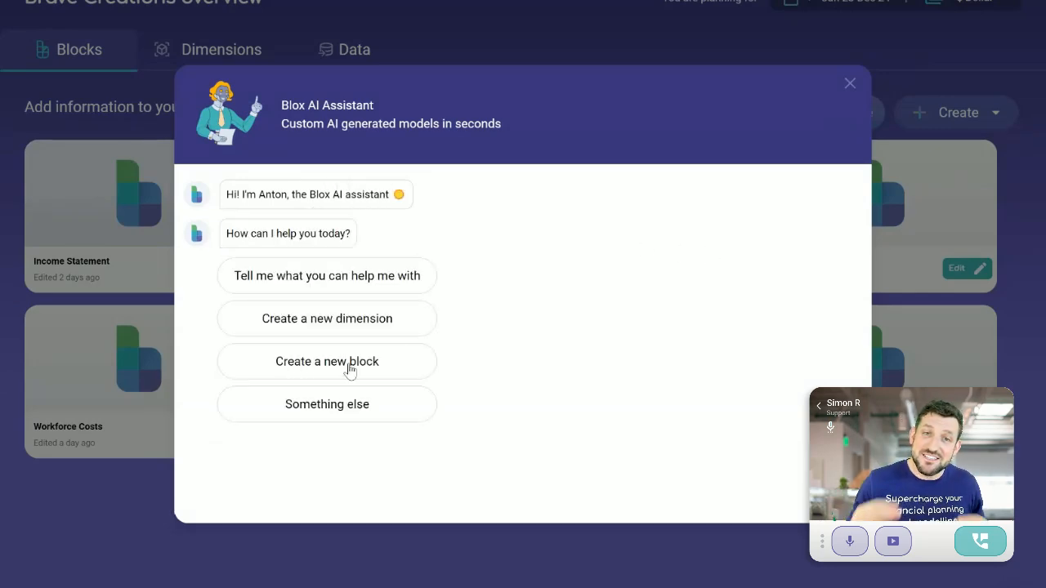
left_click(326, 362)
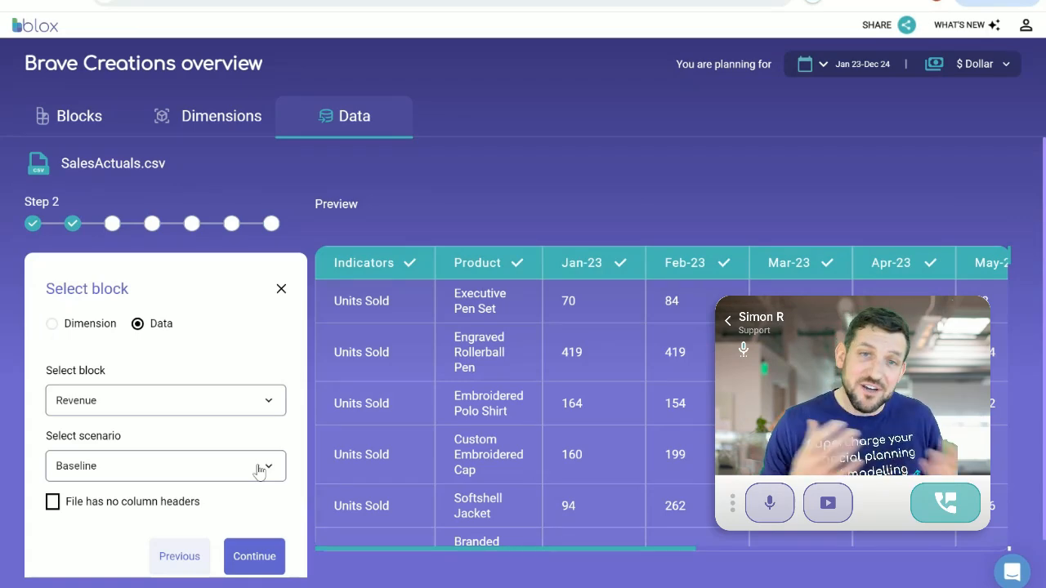
- Confirm the import's target scenario and the month mapping in the import wizard
left_click(254, 557)
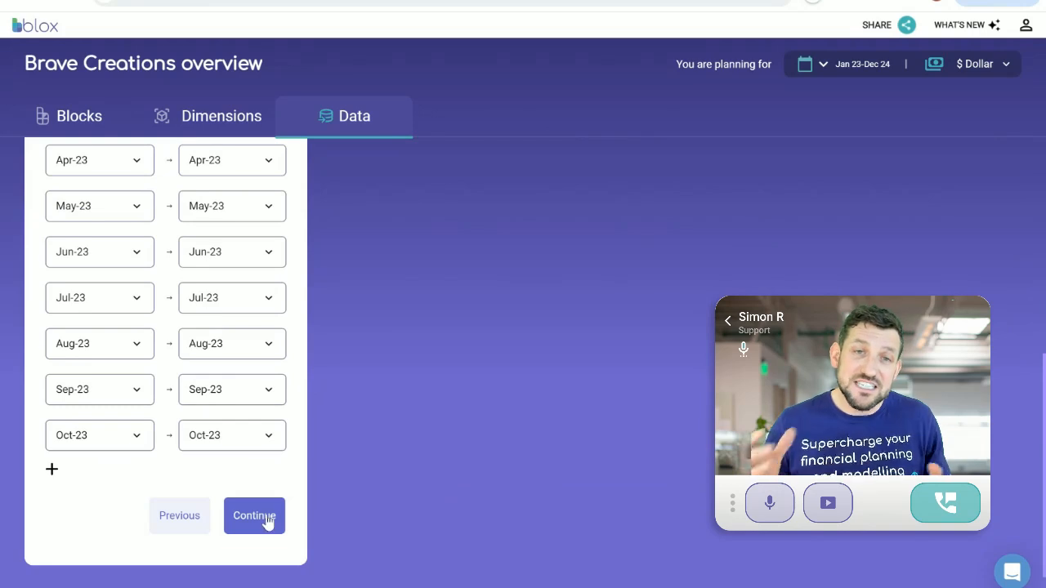
left_click(254, 515)
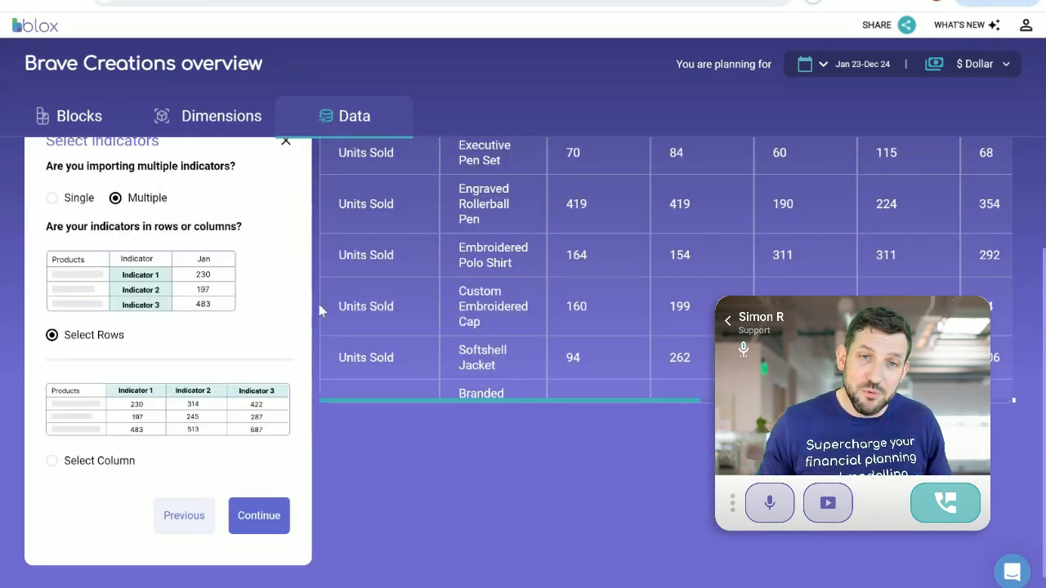
left_click(259, 516)
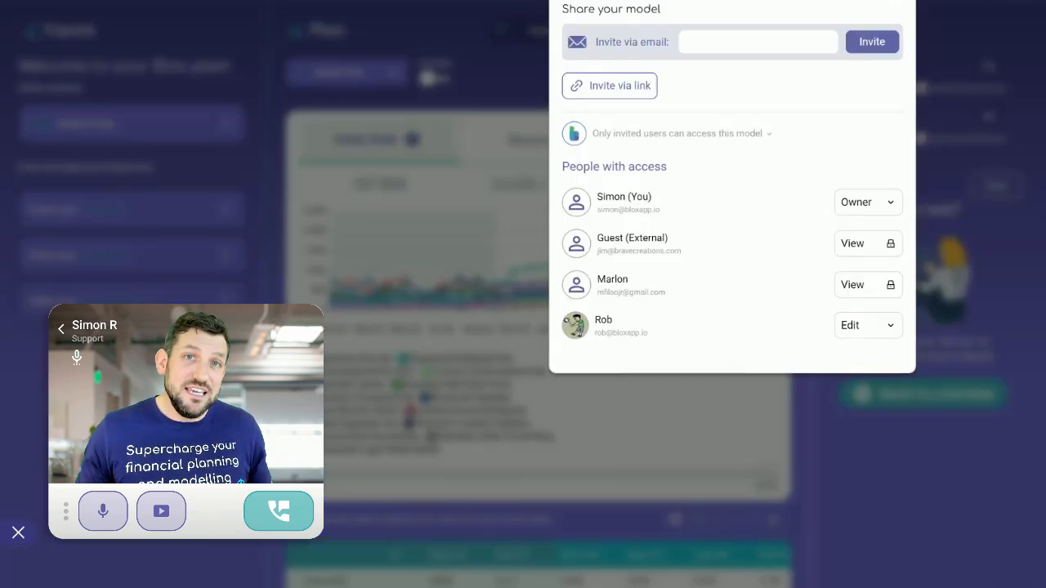
- Close sharing, then save Stretch Plan with Units Sold +37% and Price inflation -20%
left_click(848, 40)
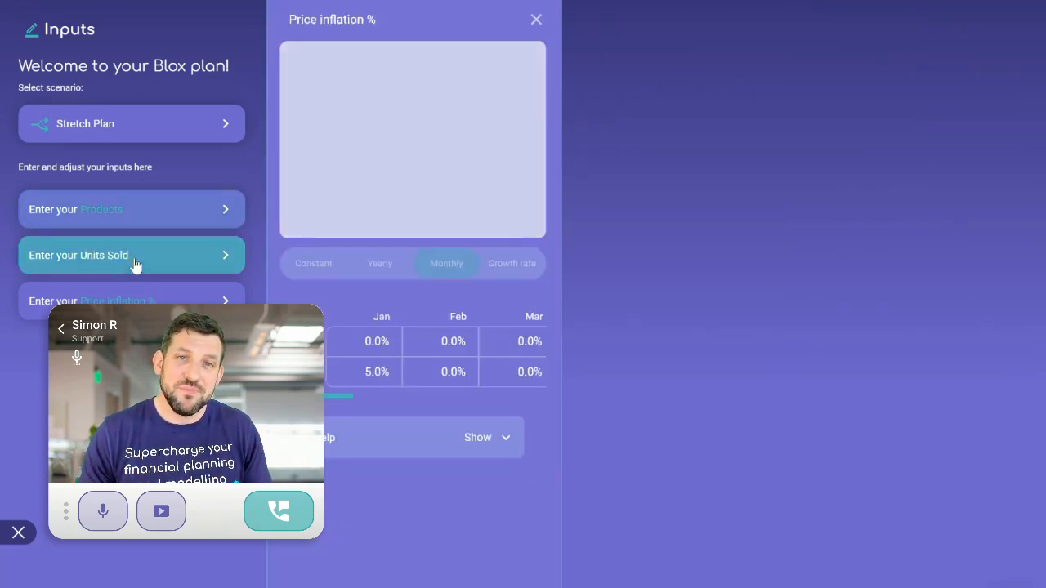
left_click(131, 255)
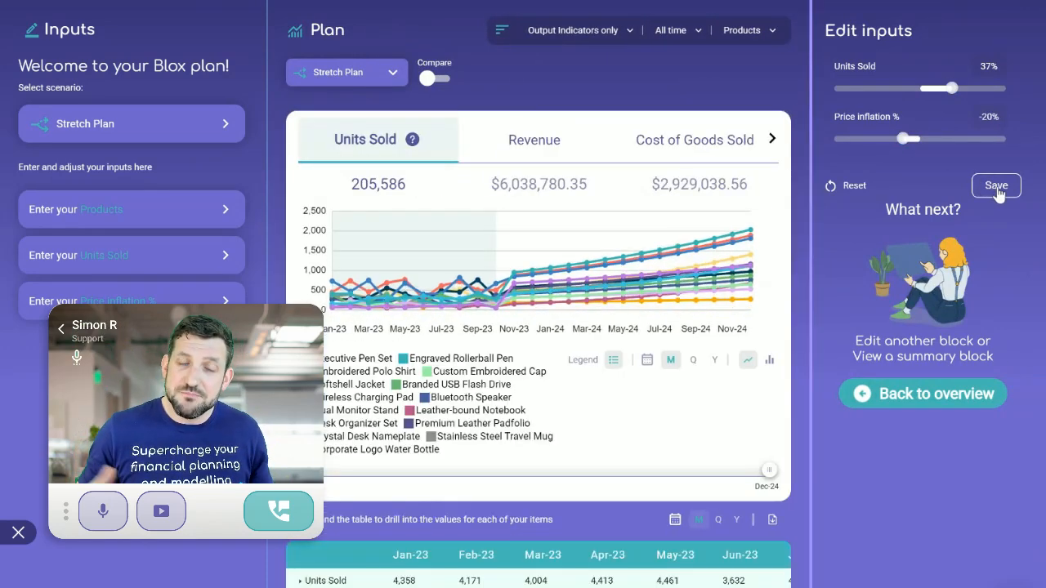
left_click(996, 185)
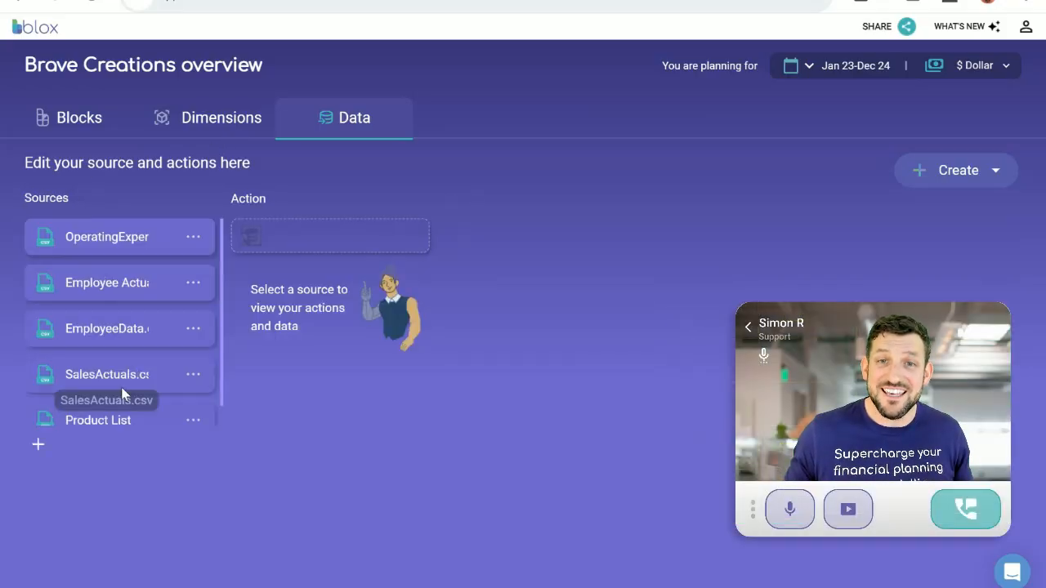
- Run the SalesActuals.csv import action and return to the Revenue plan
left_click(106, 374)
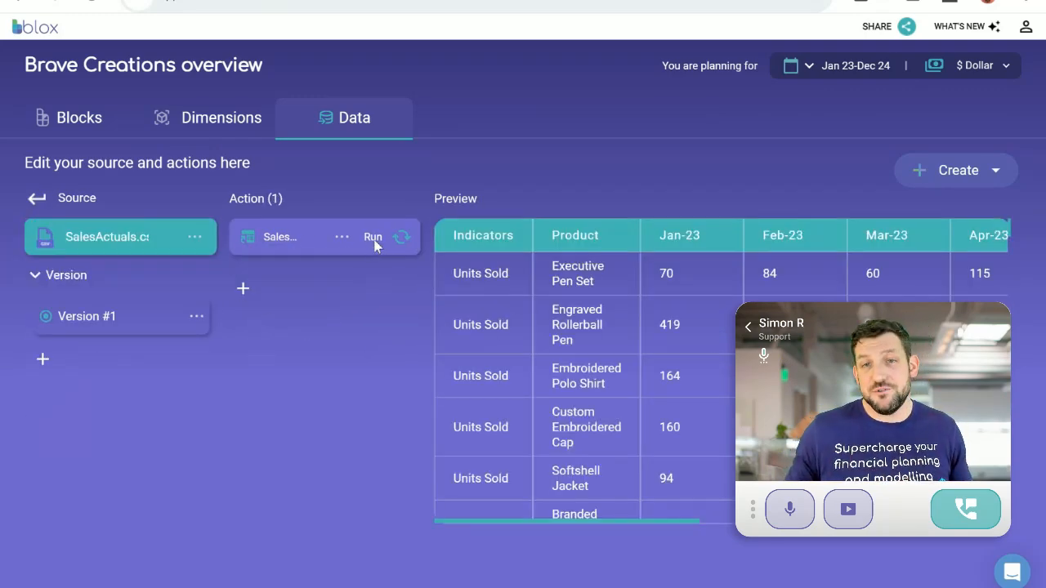
left_click(372, 237)
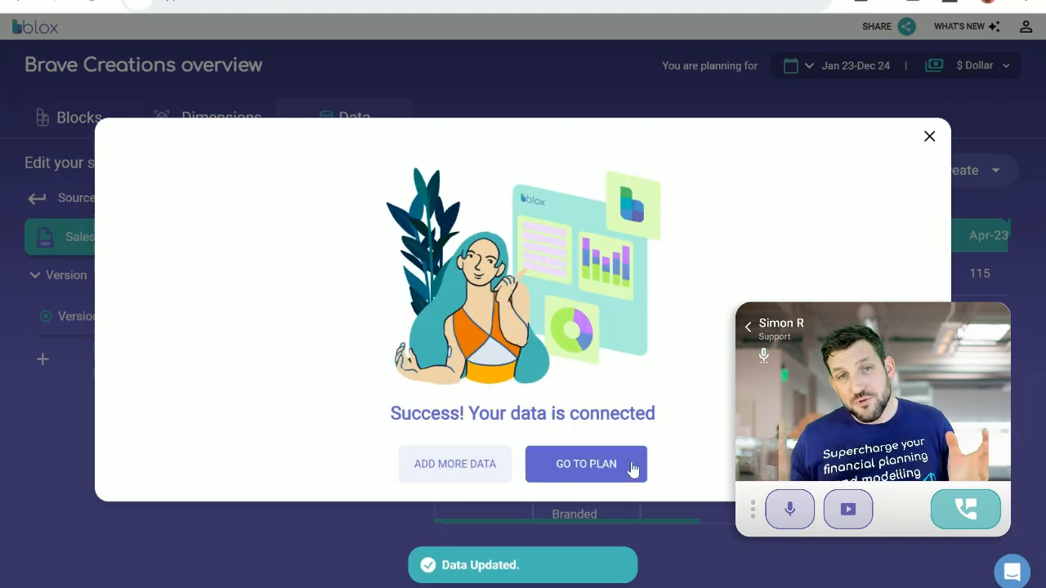
left_click(586, 465)
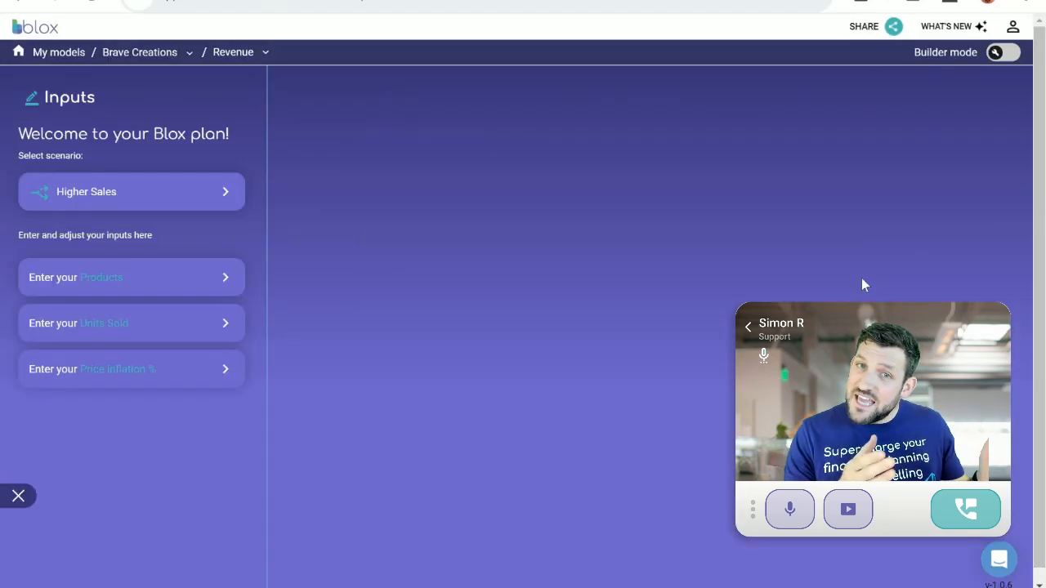
- Create a new scenario named 'Rolling Forecast Nov' from the scenario list
left_click(130, 191)
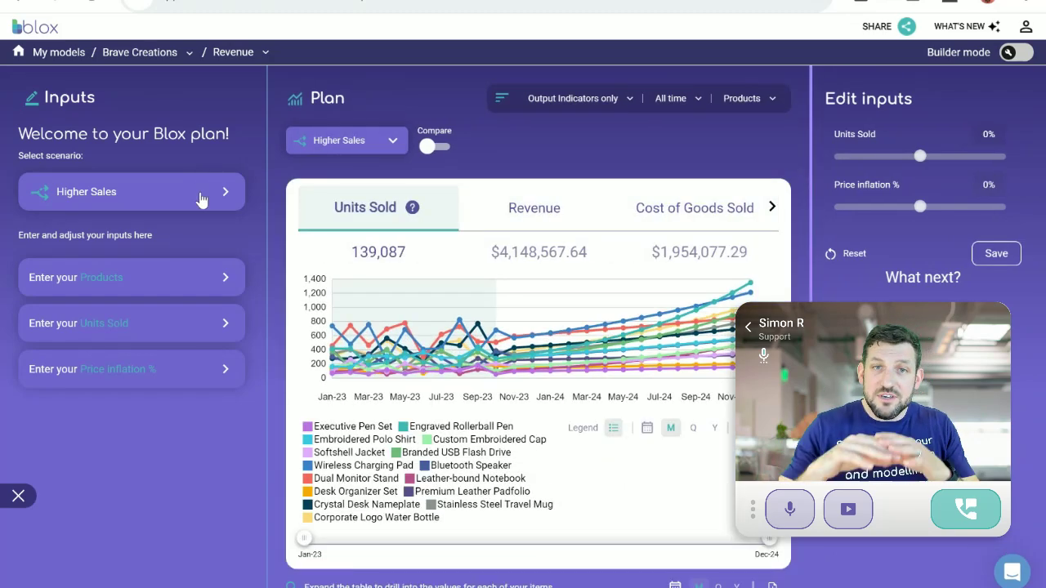
left_click(131, 192)
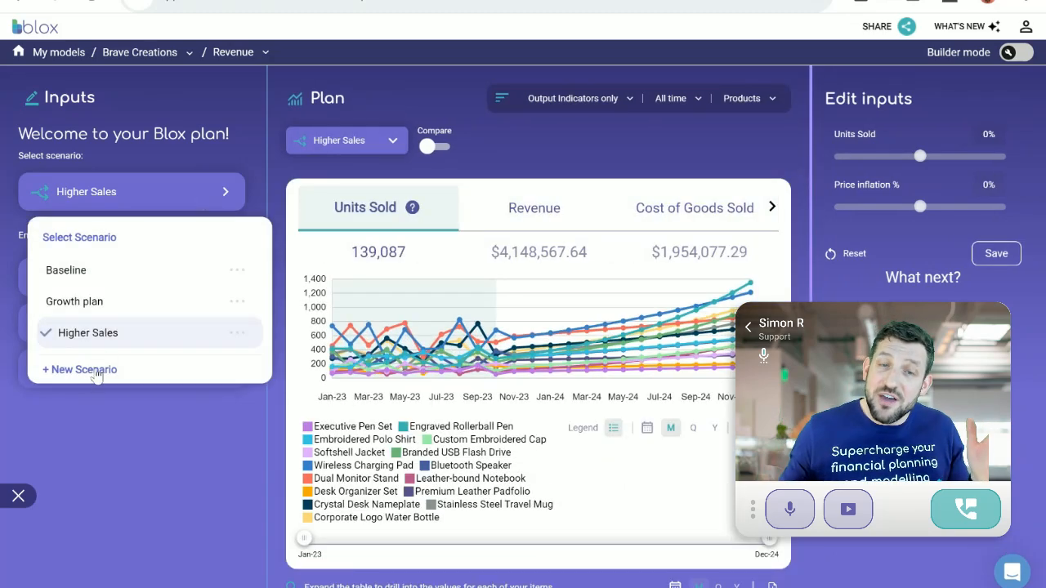
left_click(78, 370)
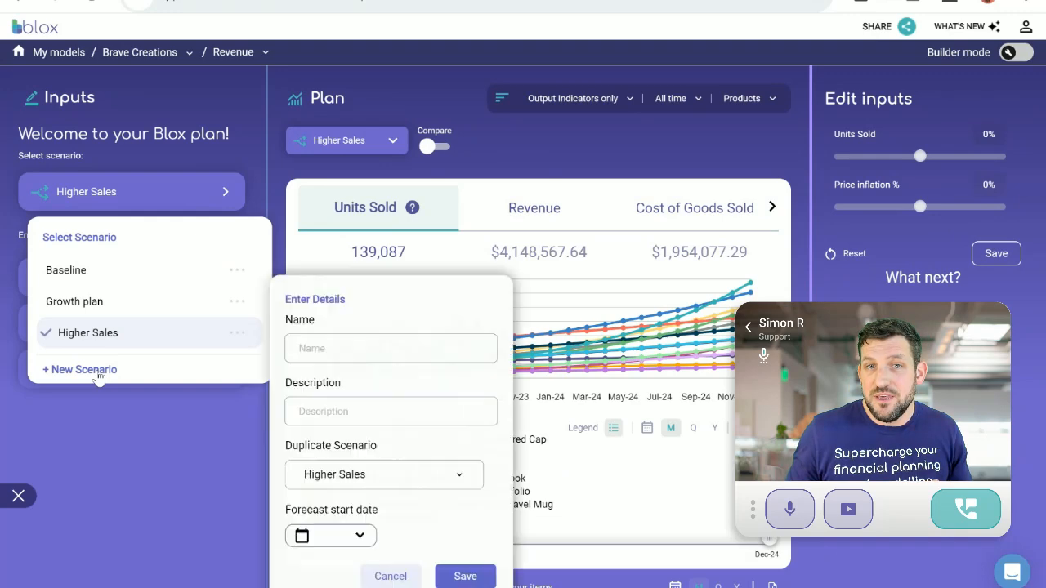
type("Rolling Forecast")
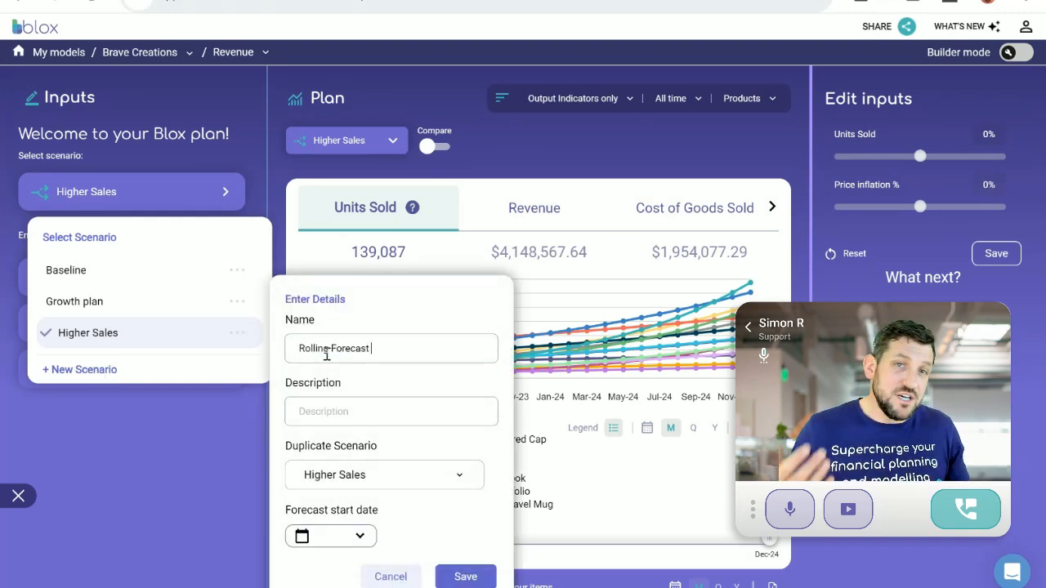
type("Nov")
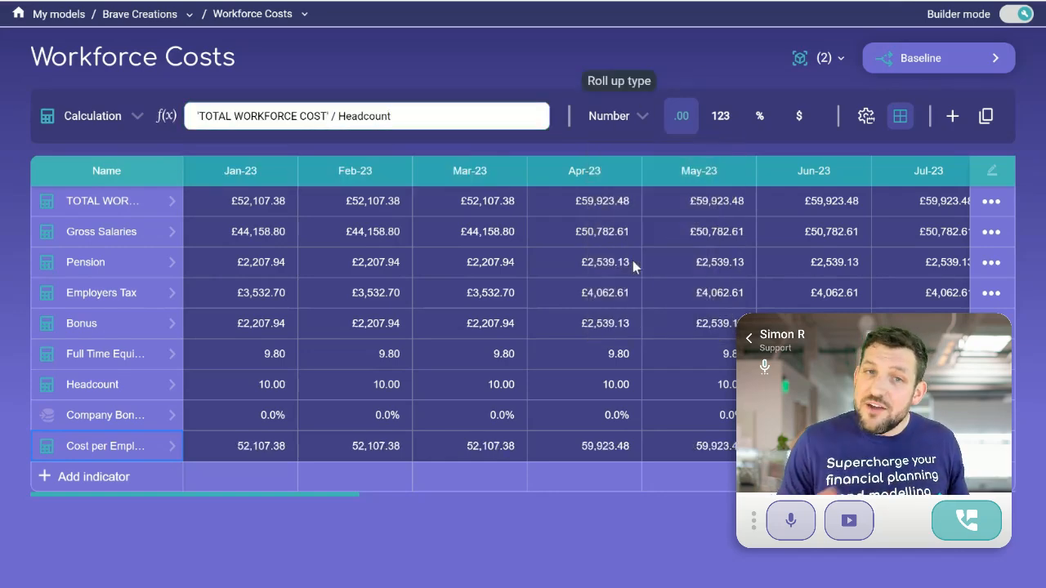
- Format the Cost per Employee values as currency
left_click(799, 116)
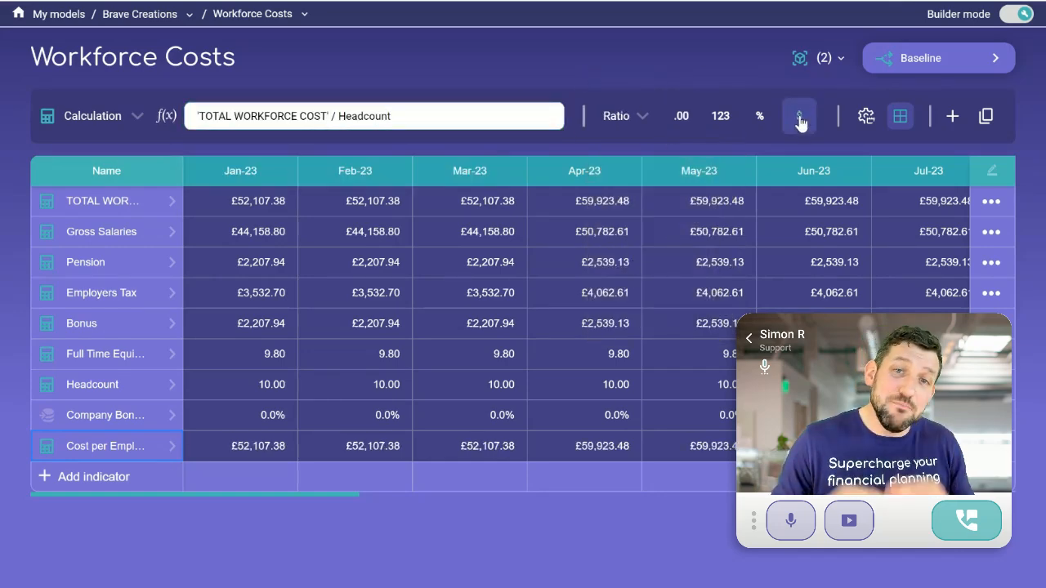
left_click(799, 115)
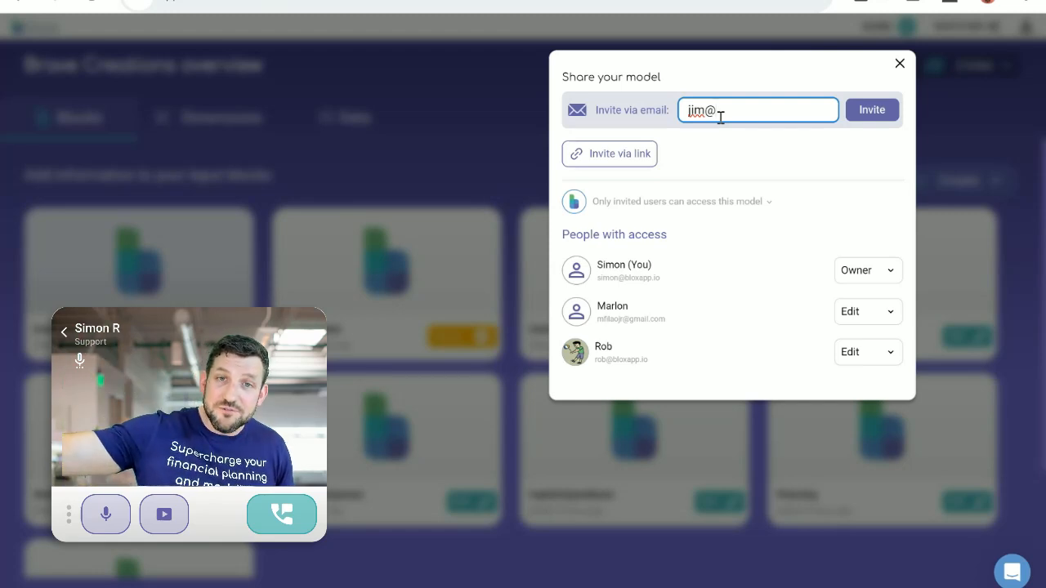
- Enter the collaborator's email beginning 'braved' and send the model invitation
type("braved")
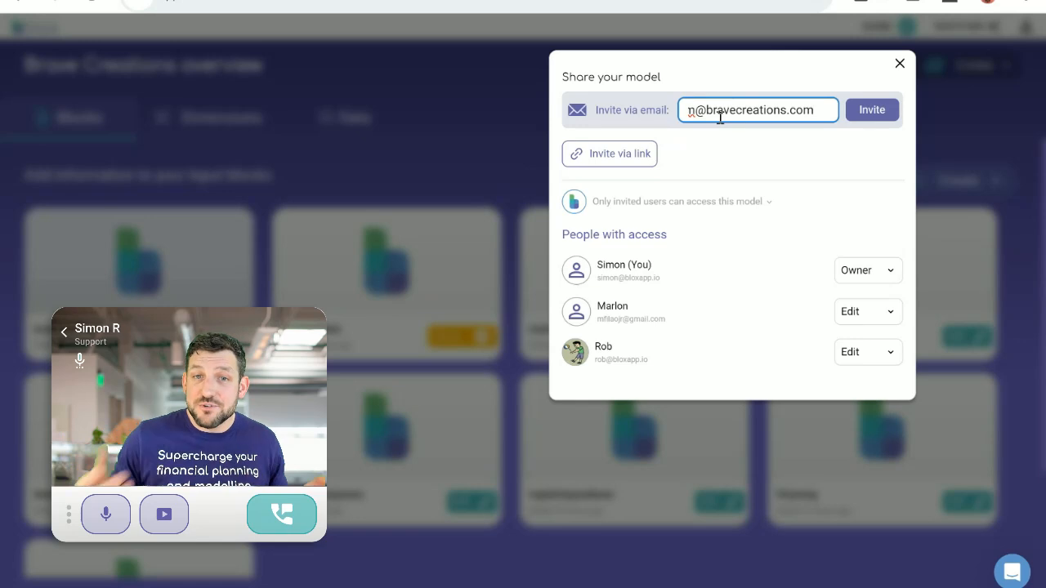
mouse_move(889, 121)
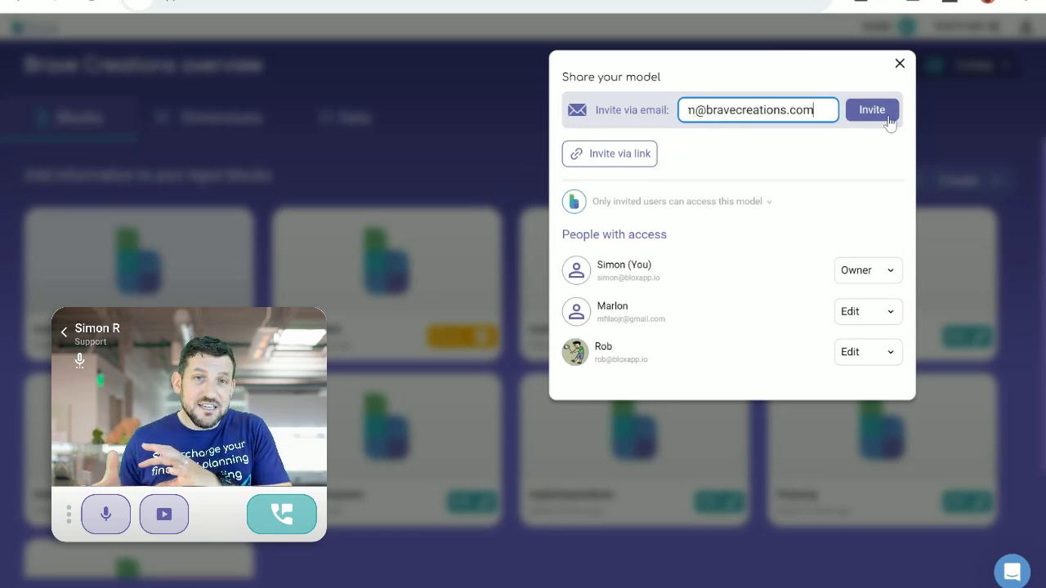
left_click(897, 62)
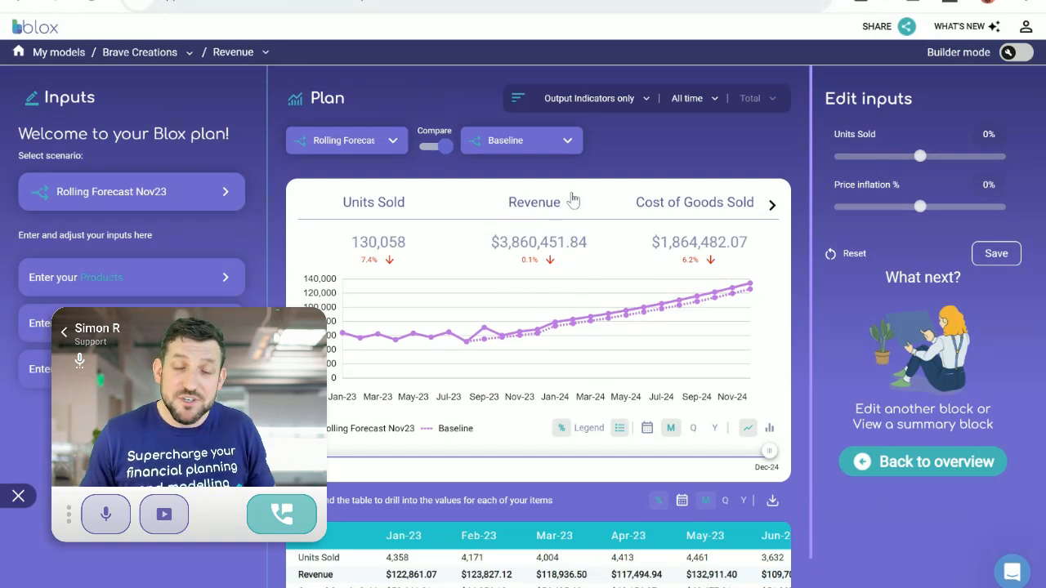
mouse_move(480, 140)
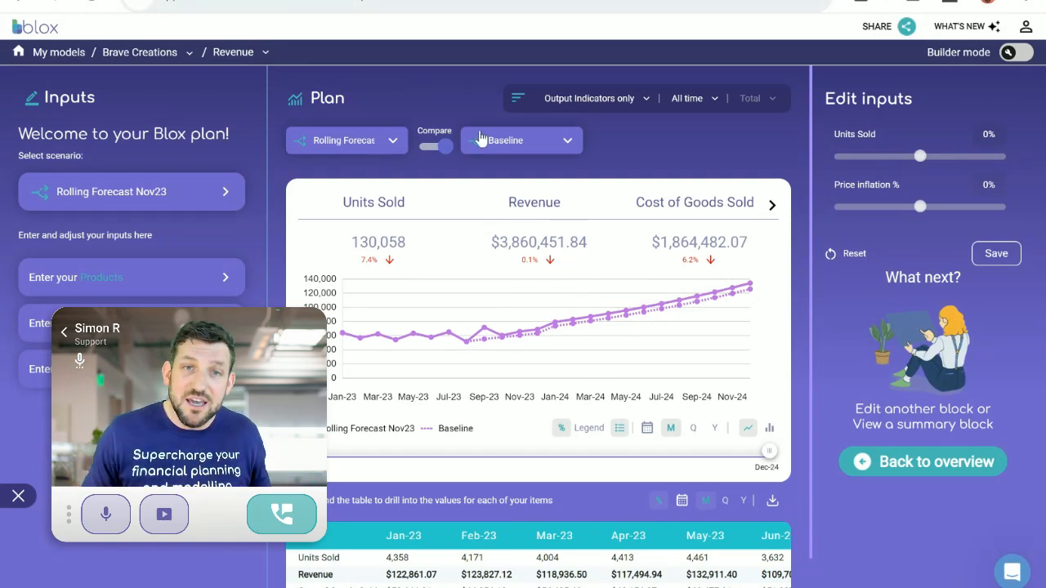